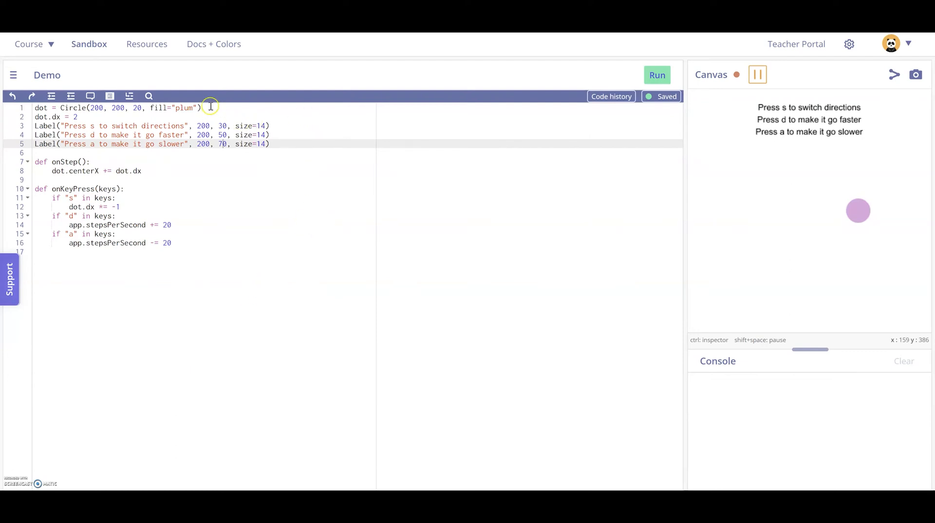
mouse_move(97, 126)
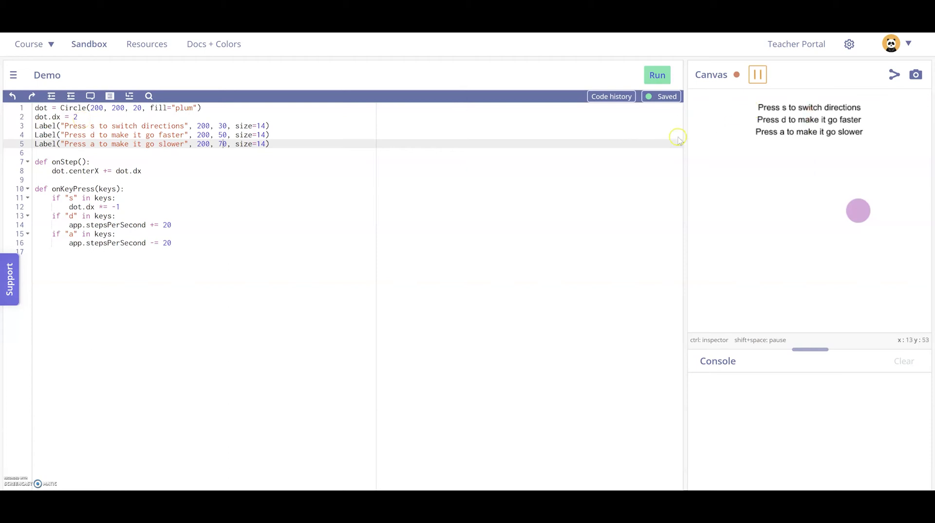
mouse_move(211, 156)
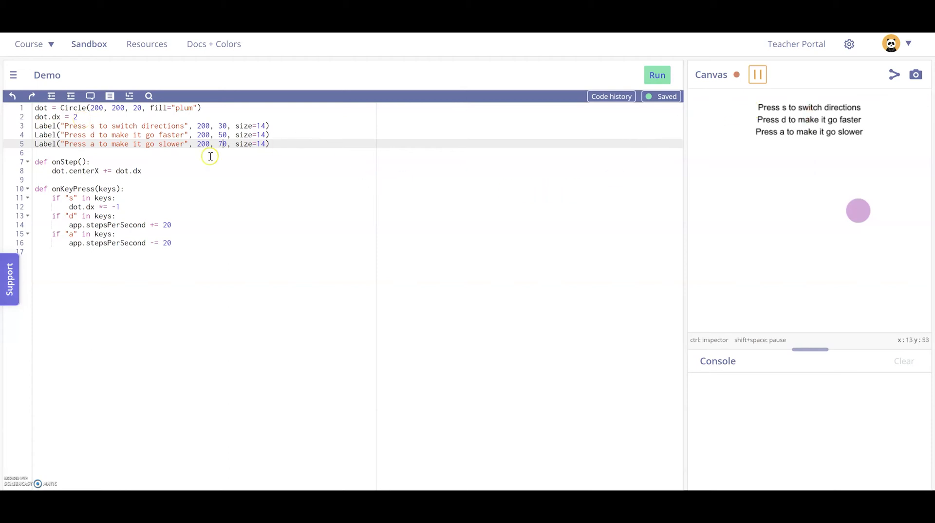
mouse_move(48, 177)
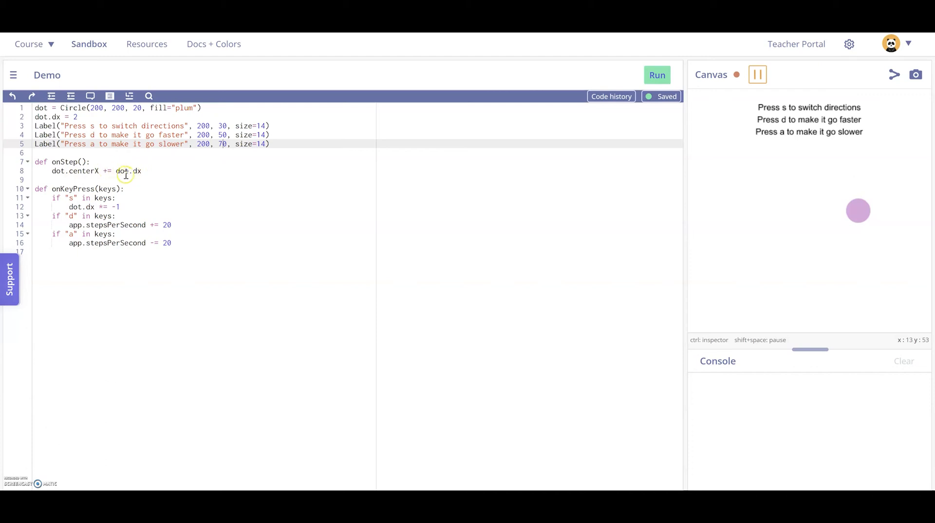
- Run the key-controlled dot program and focus the canvas so the s, d and a keys drive the plum dot
click(78, 116)
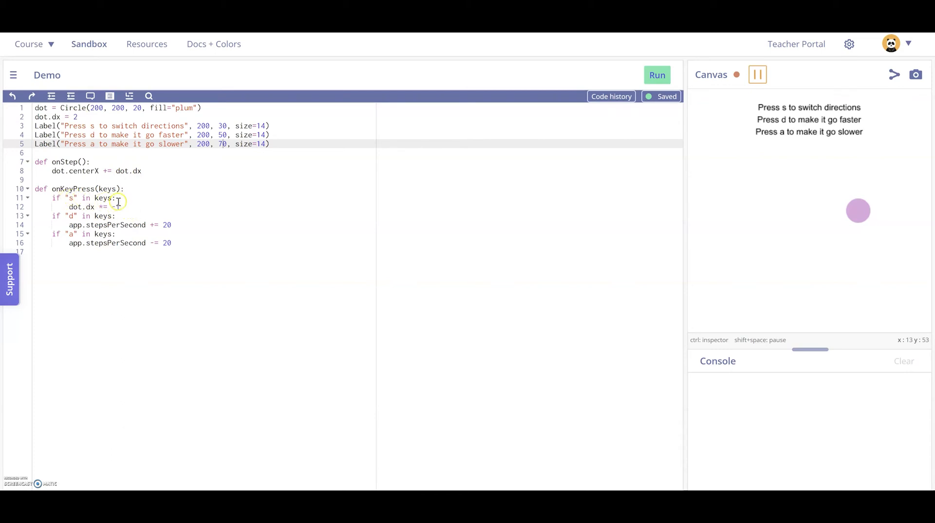
text(-1)
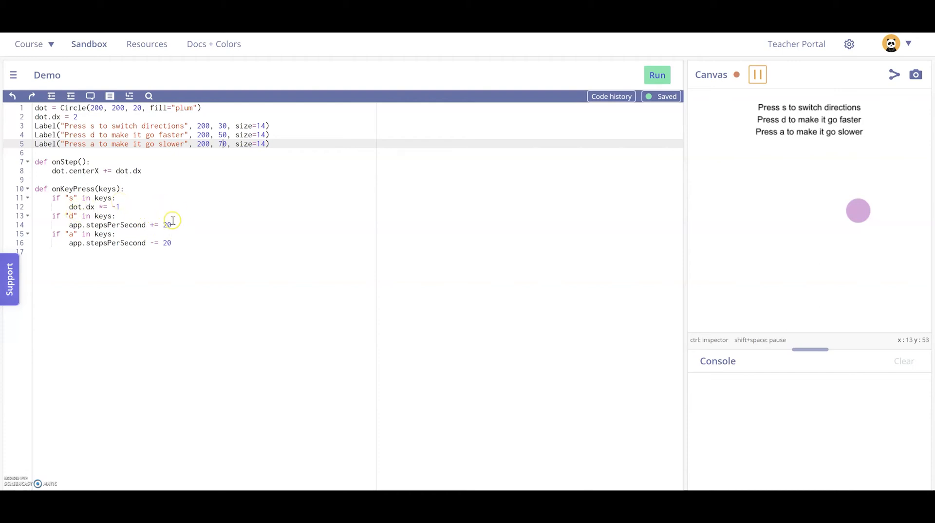
mouse_move(167, 259)
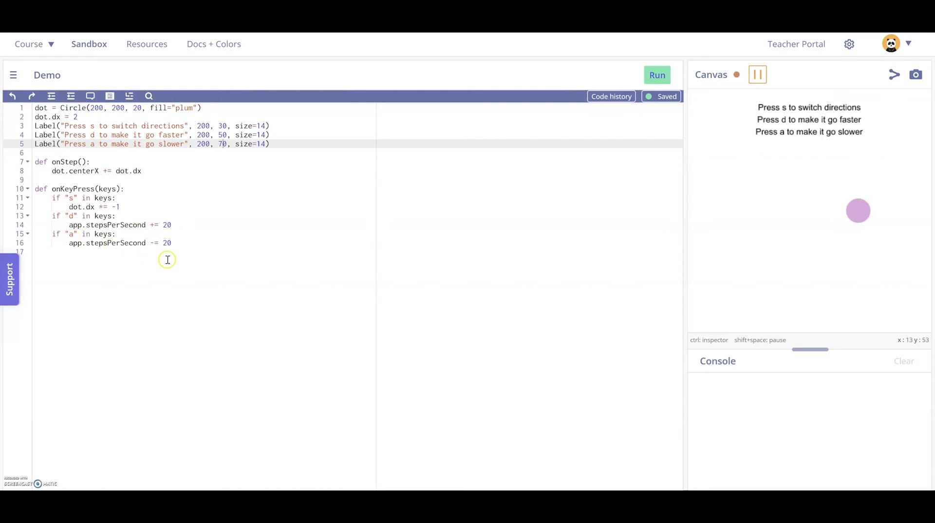
mouse_move(622, 172)
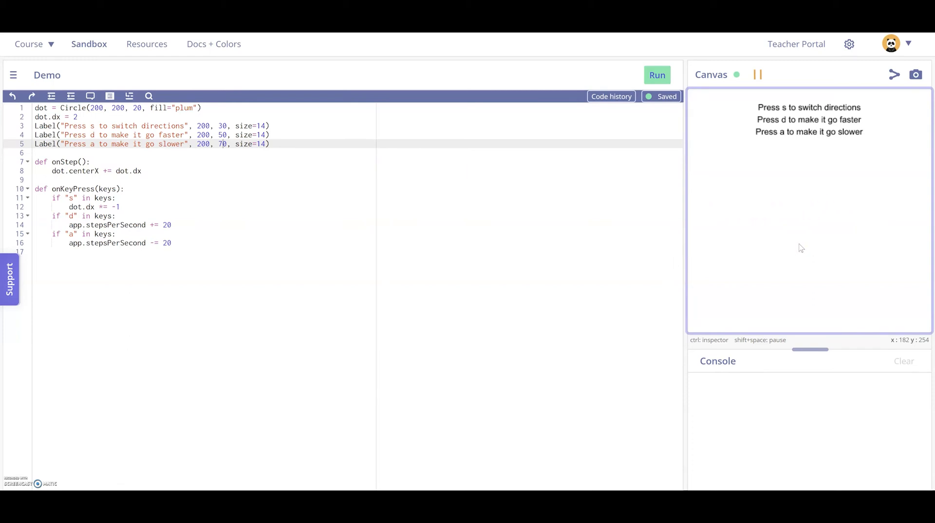
click(657, 75)
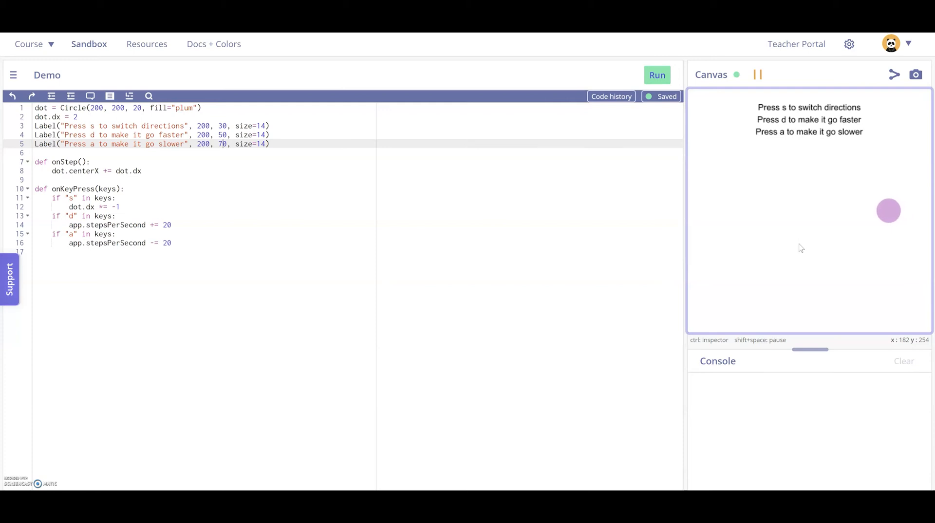
mouse_move(609, 253)
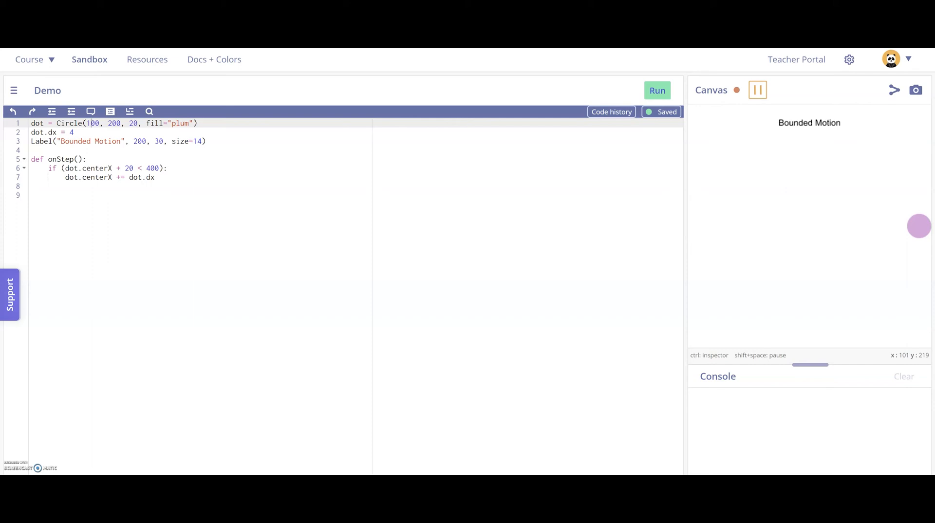
mouse_move(221, 184)
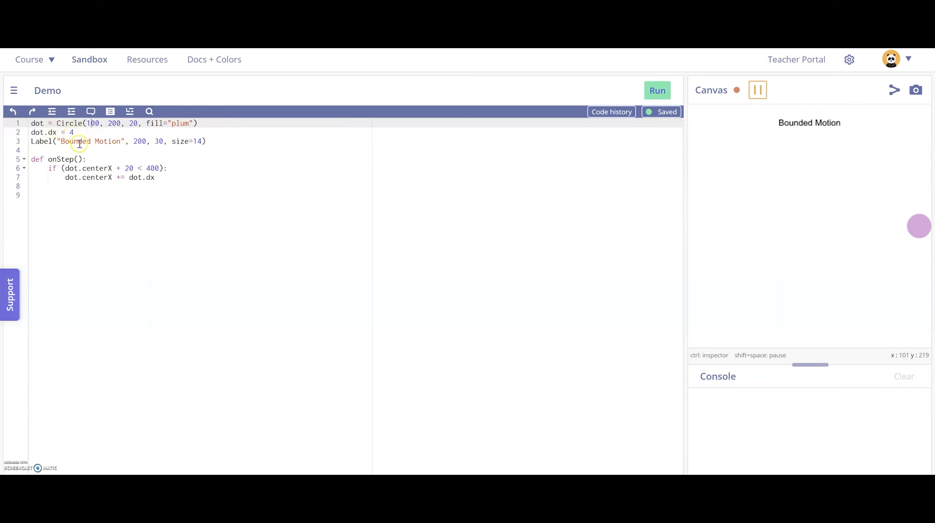
mouse_move(65, 162)
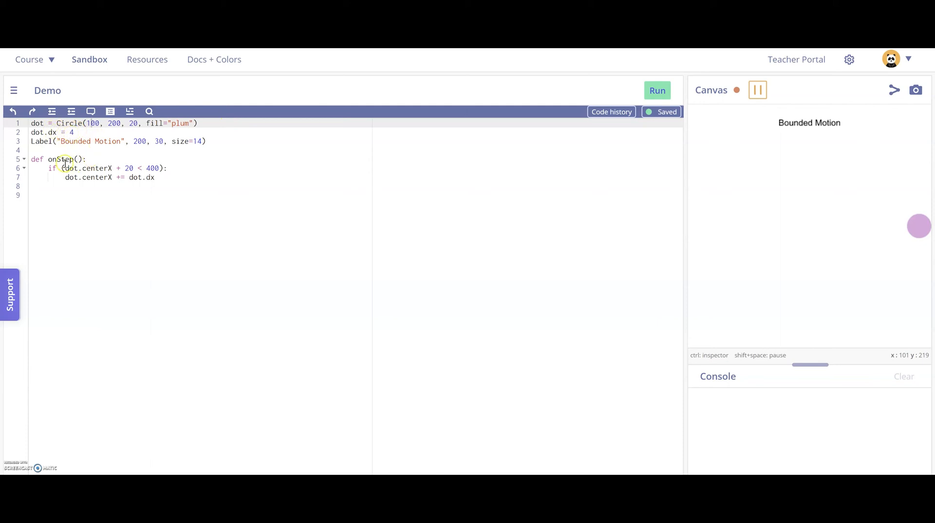
mouse_move(118, 165)
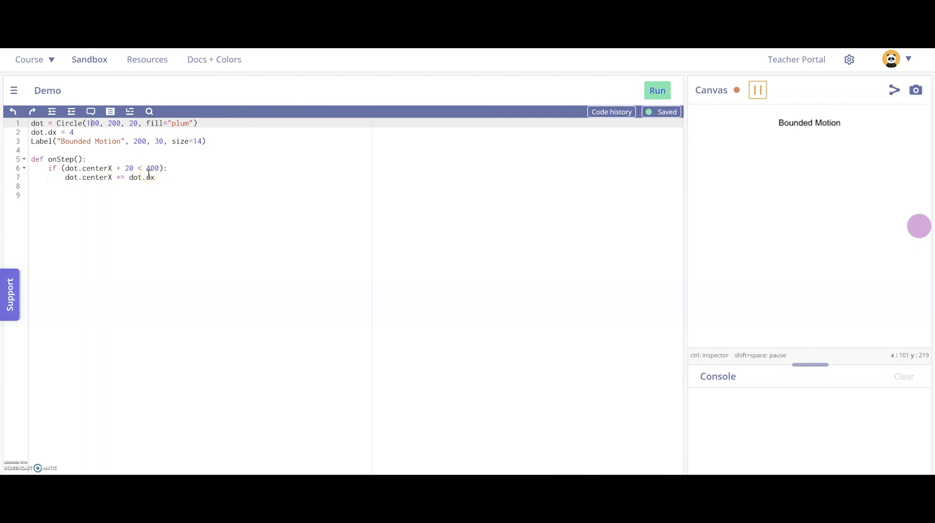
mouse_move(523, 201)
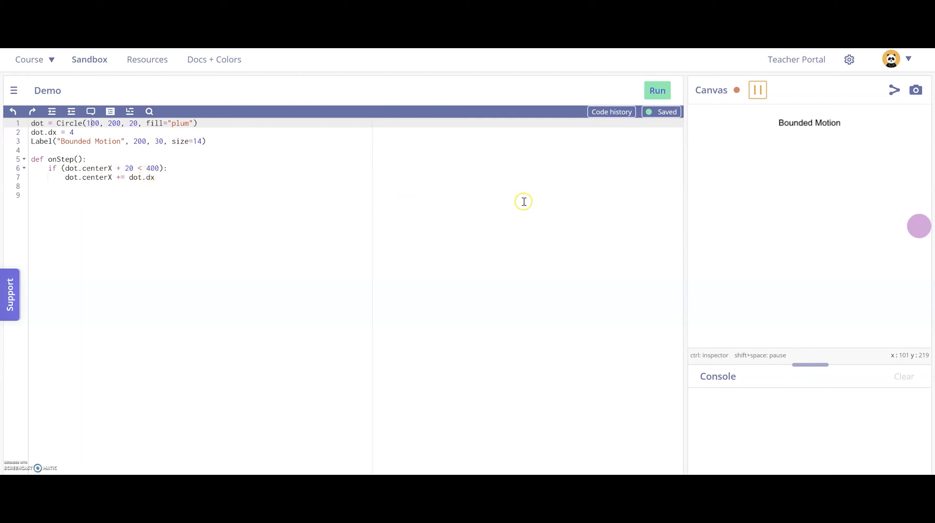
- Restart Bounded Motion repeatedly so the dot glides right from the middle and stops at the edge
click(656, 90)
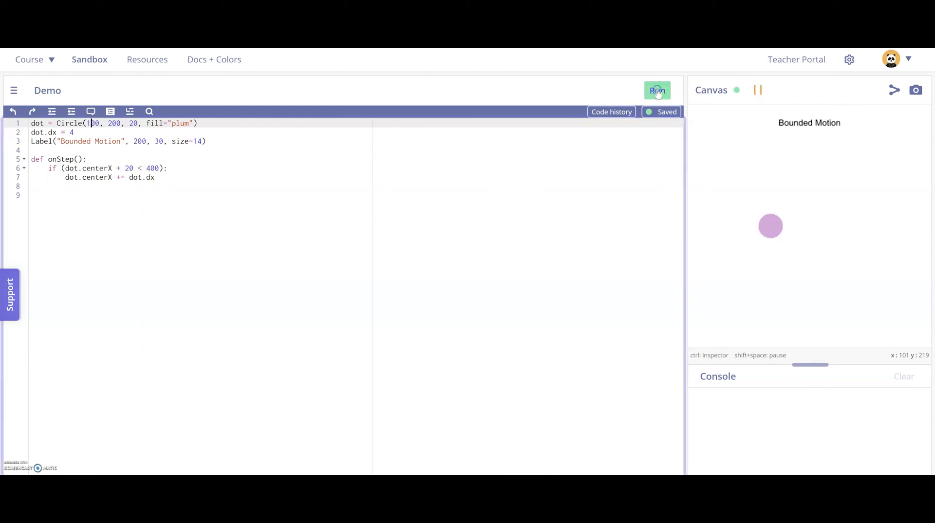
click(657, 90)
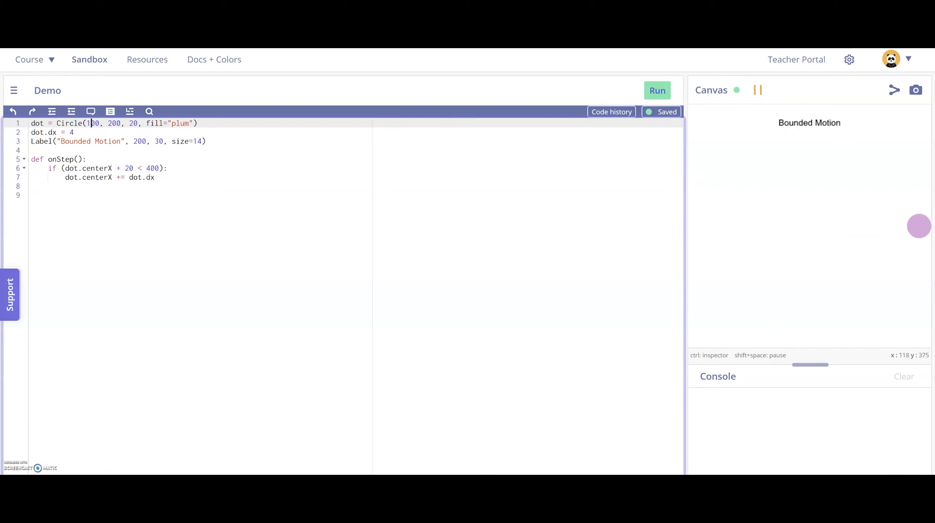
click(657, 90)
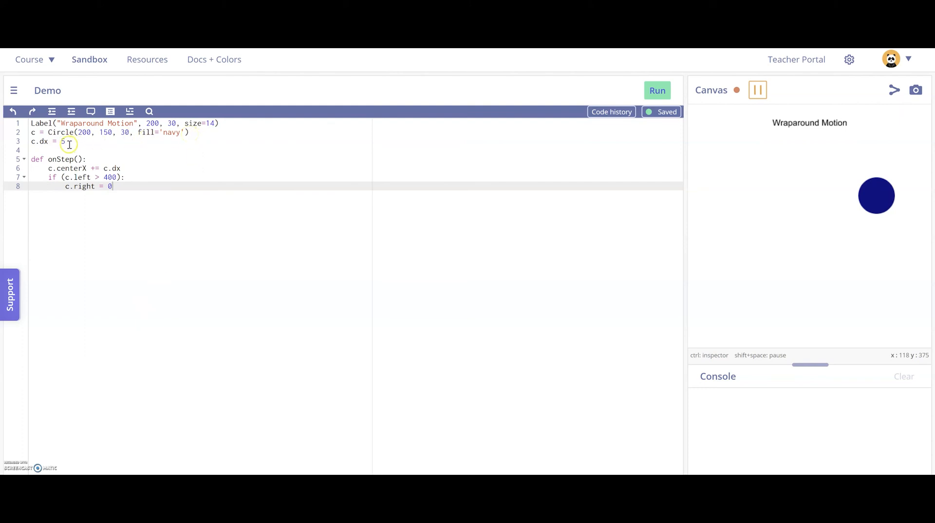
mouse_move(105, 151)
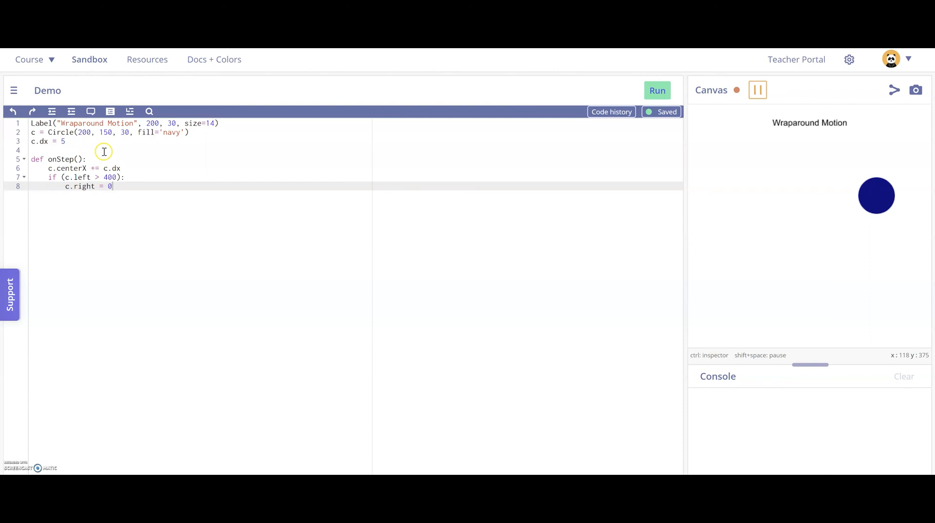
mouse_move(133, 168)
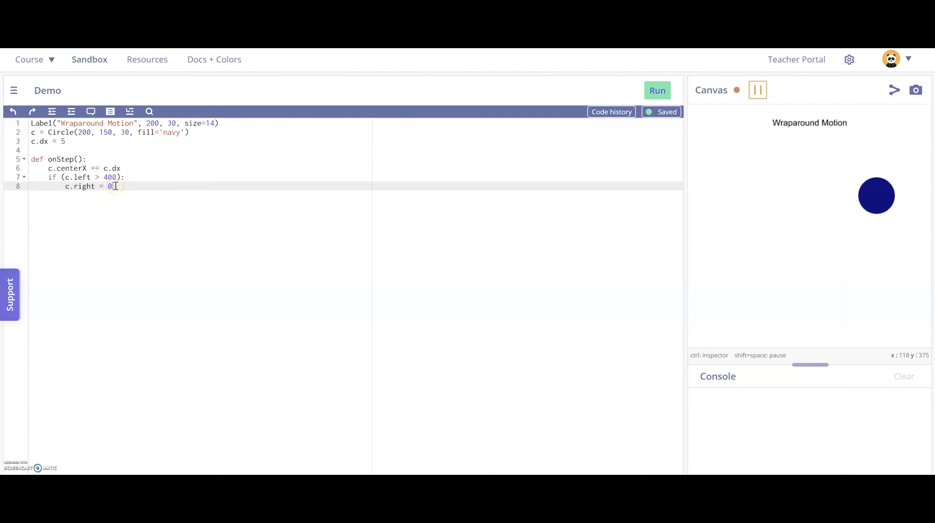
mouse_move(165, 161)
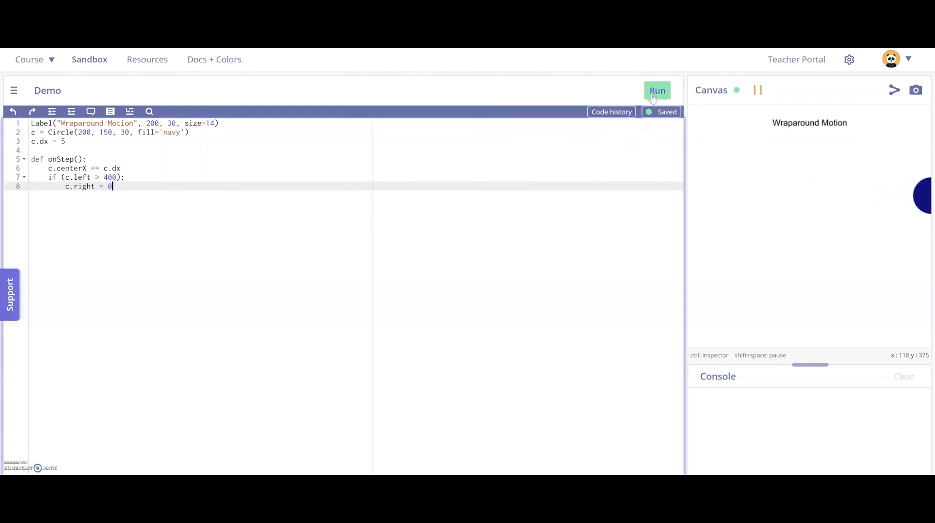
- Run the Wraparound Motion program so the navy circle reappears at the left after leaving the right edge
click(656, 90)
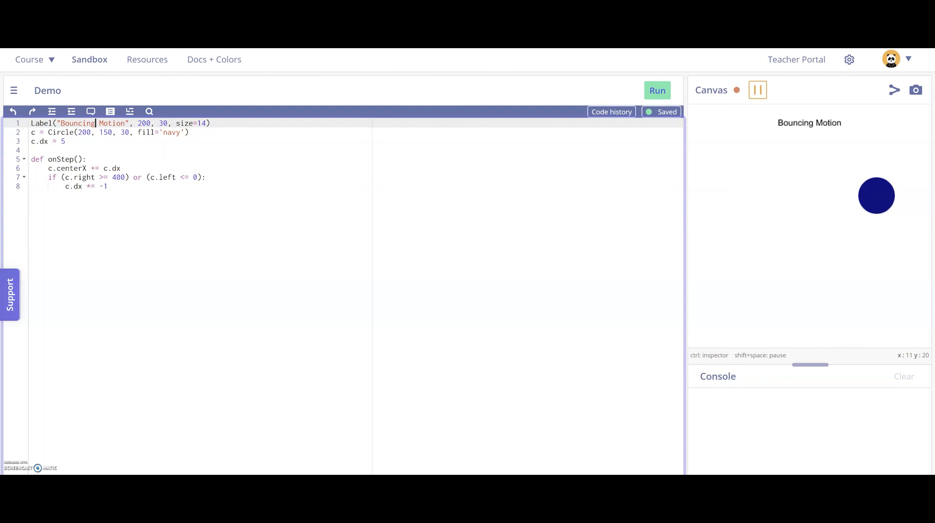
mouse_move(105, 148)
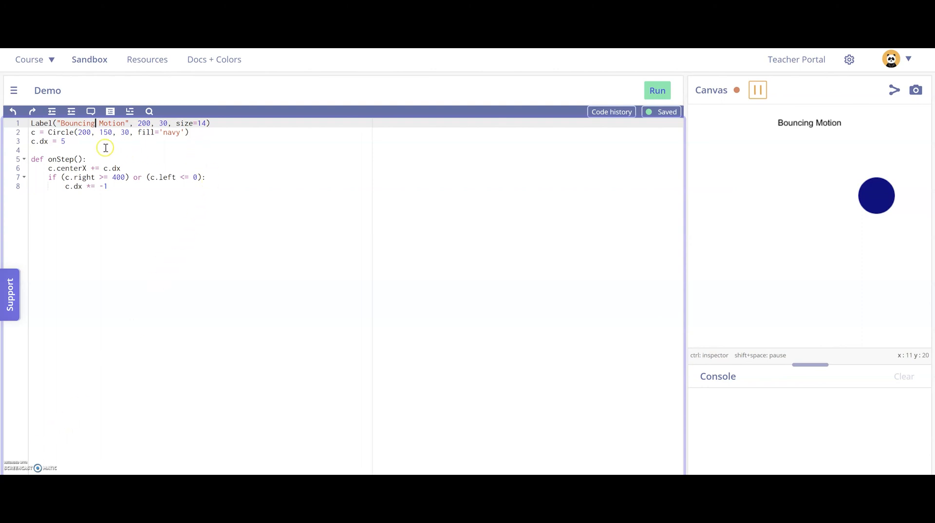
mouse_move(124, 168)
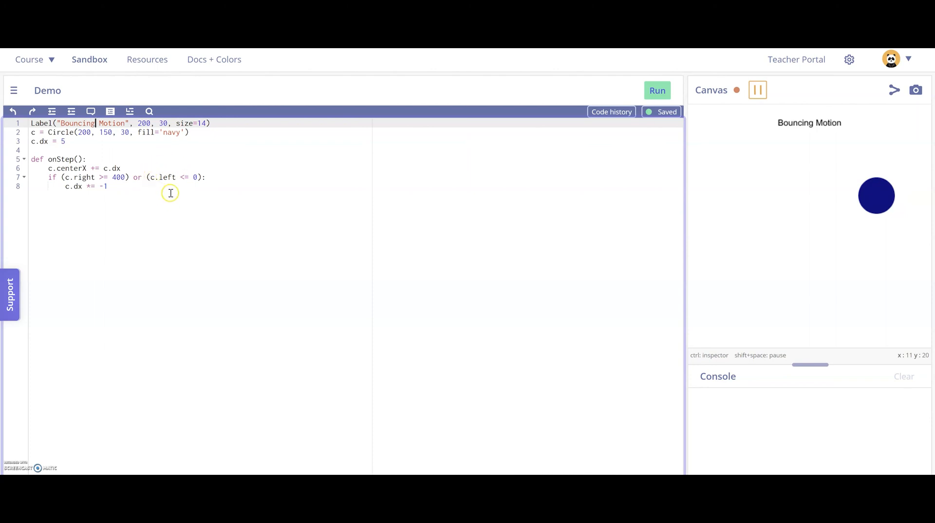
mouse_move(193, 177)
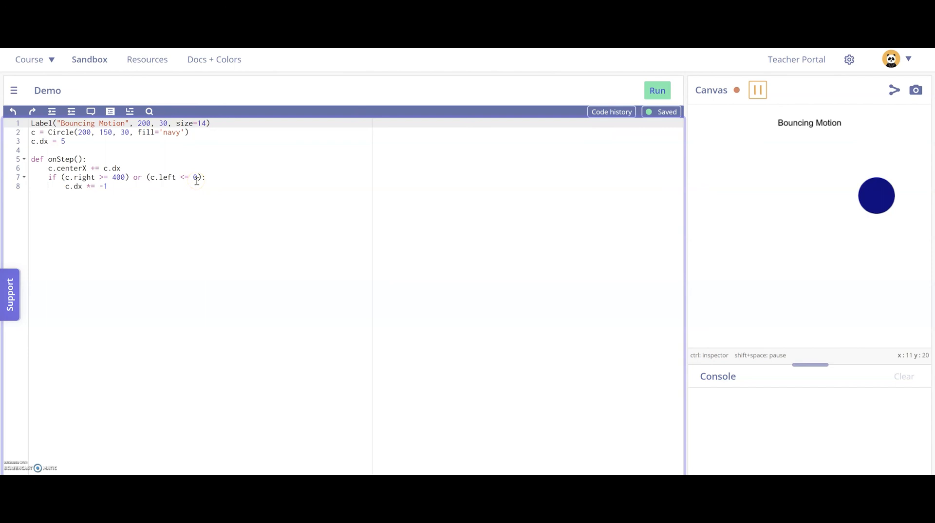
mouse_move(593, 173)
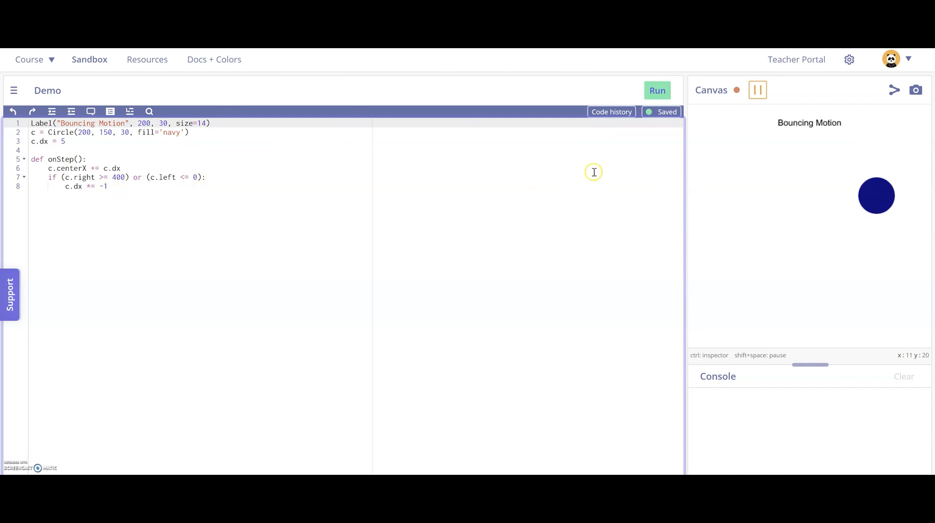